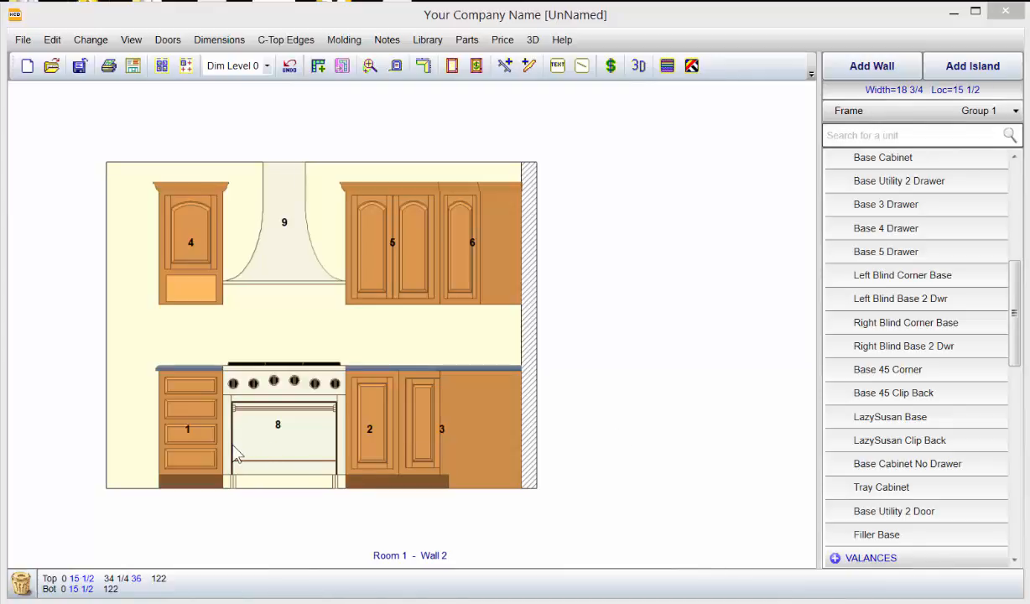
mouse_move(241, 207)
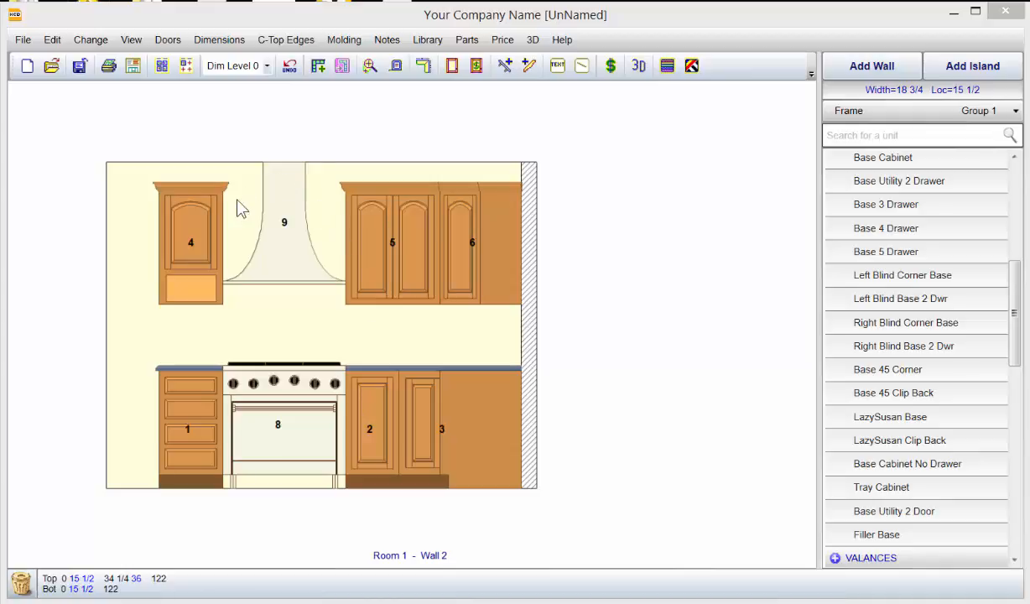
mouse_move(192, 438)
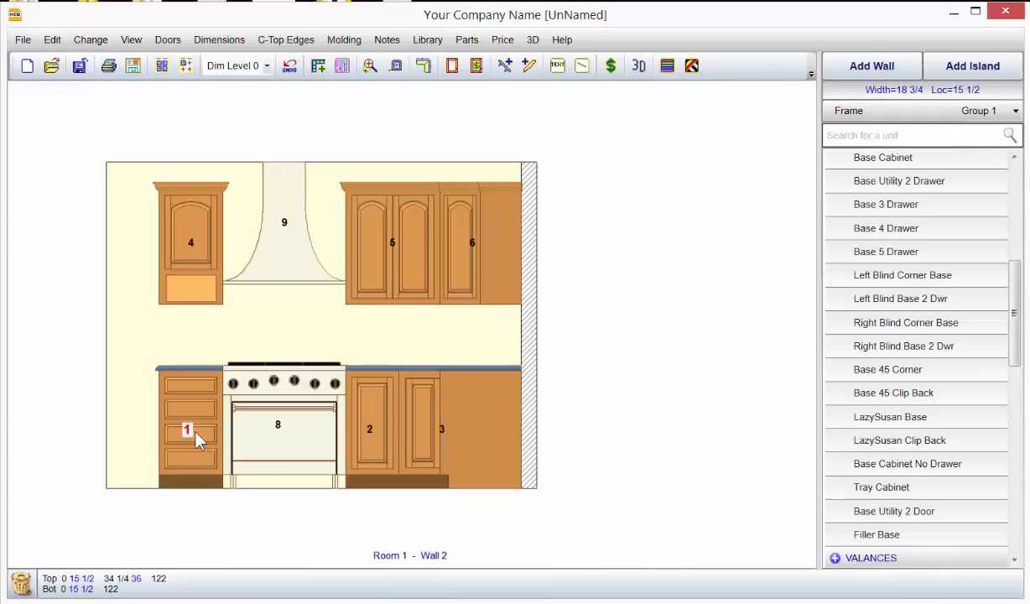
mouse_move(188, 441)
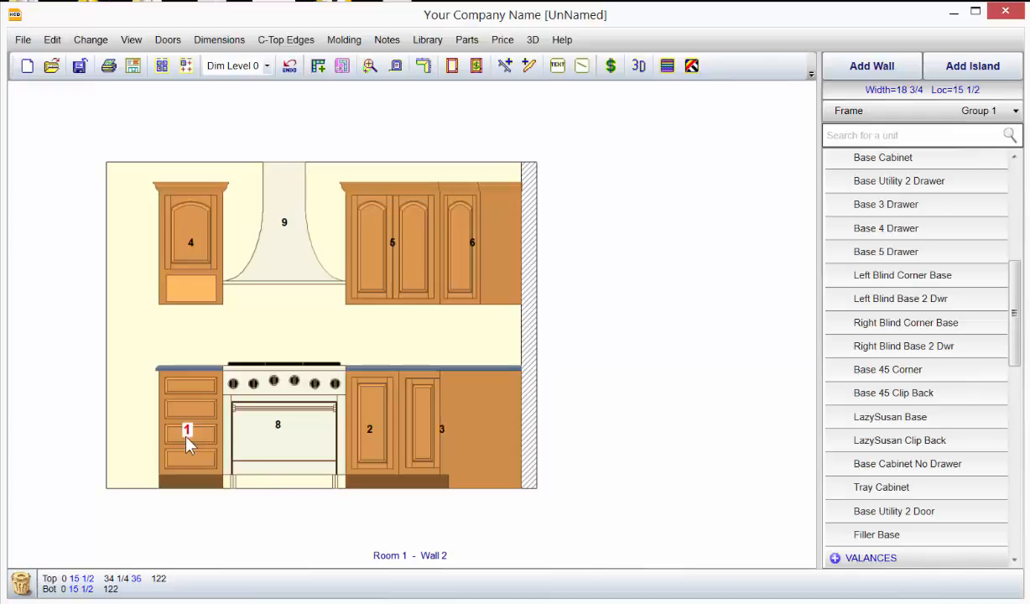
mouse_move(195, 442)
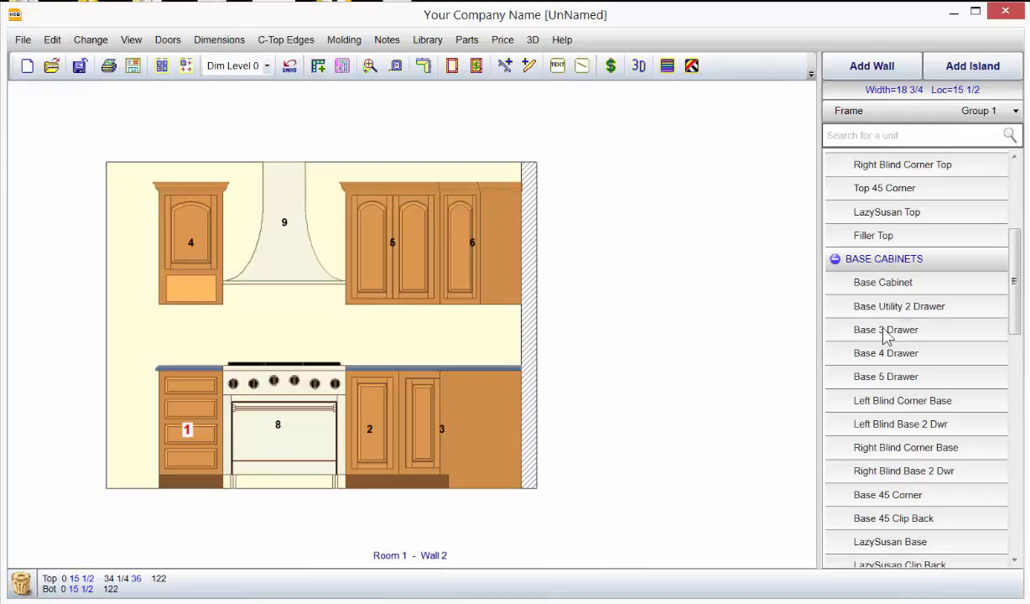
Swap base unit #1 for the Base 3 Drawer cabinet from the library
right_click(885, 328)
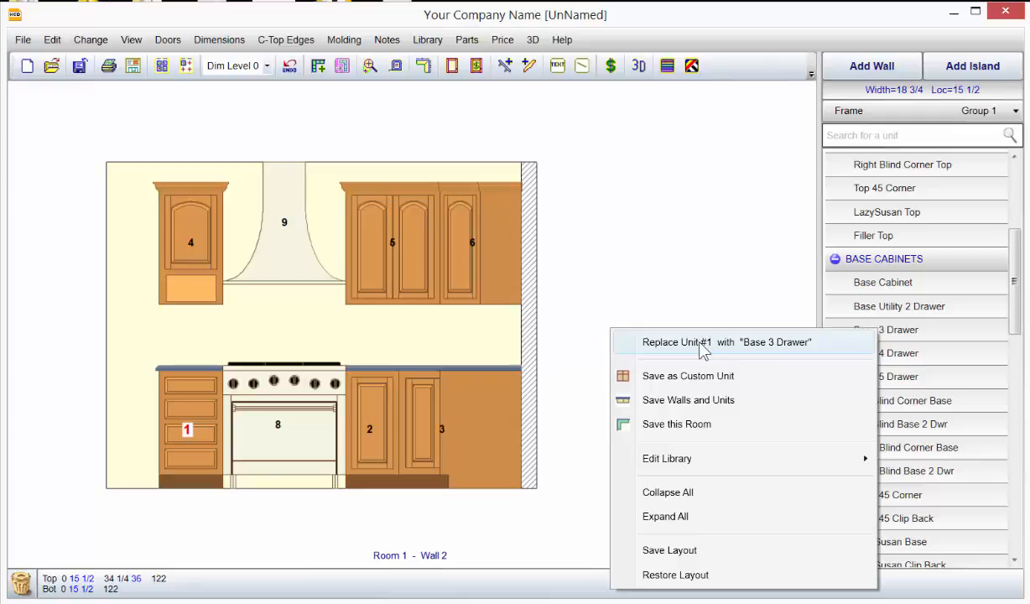
left_click(726, 341)
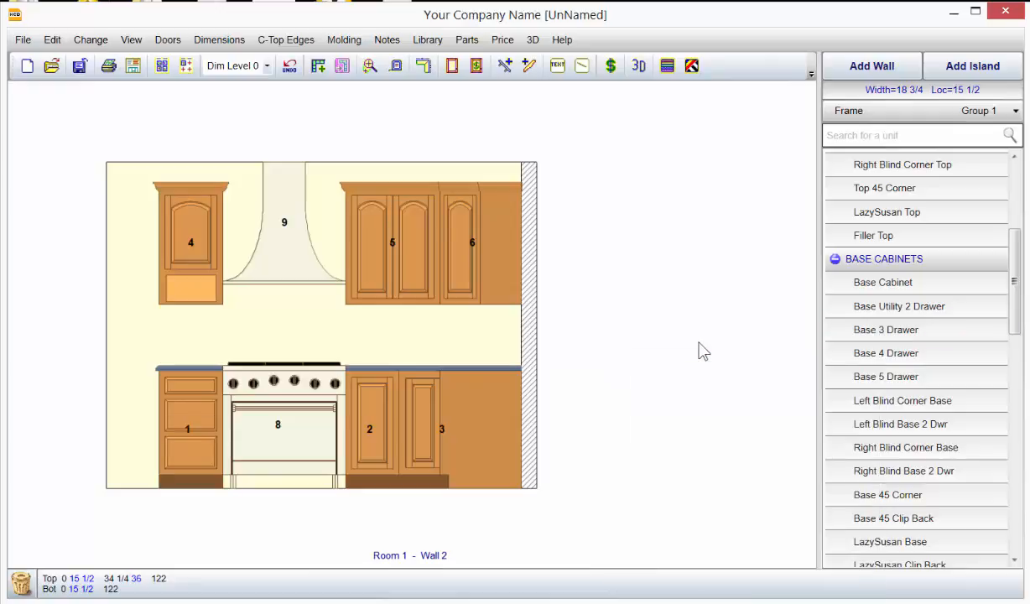
mouse_move(962, 134)
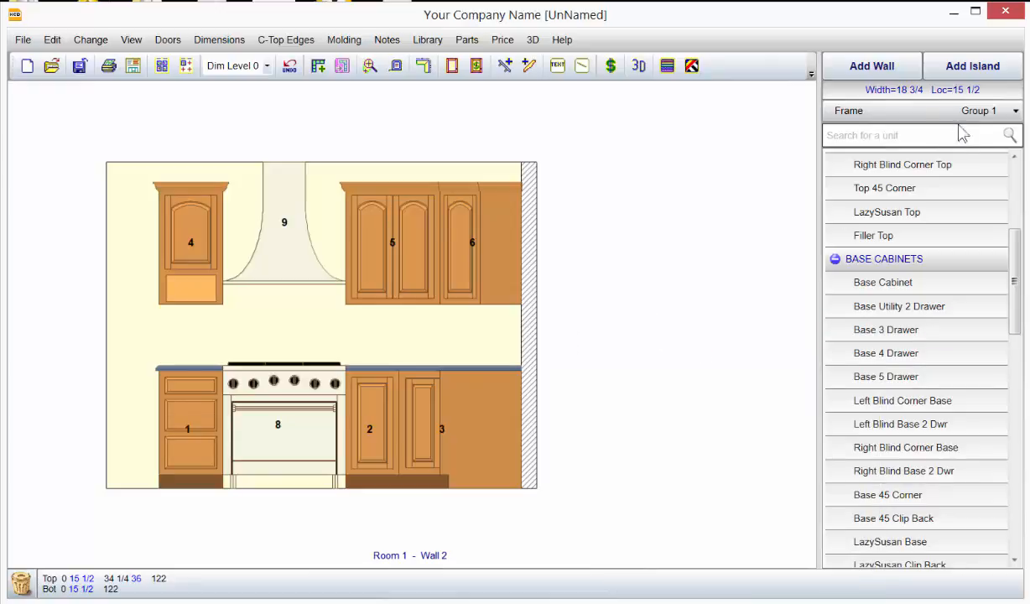
Filter the library by "7" and preview Base 7 Dwr 3 Top 3 Mid, 1 Top and 1 Bottom
left_click(889, 135)
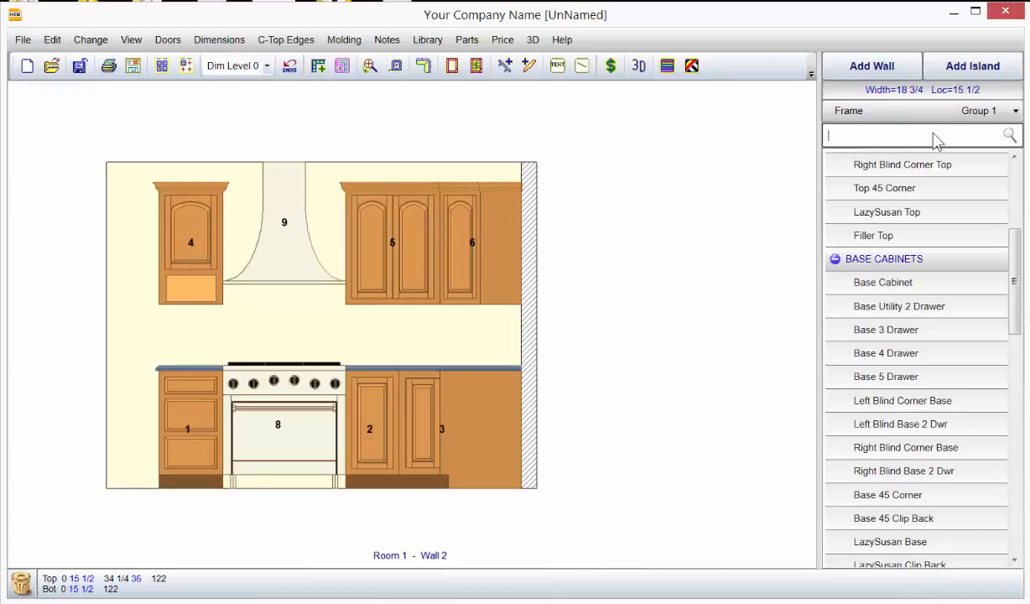
type("7")
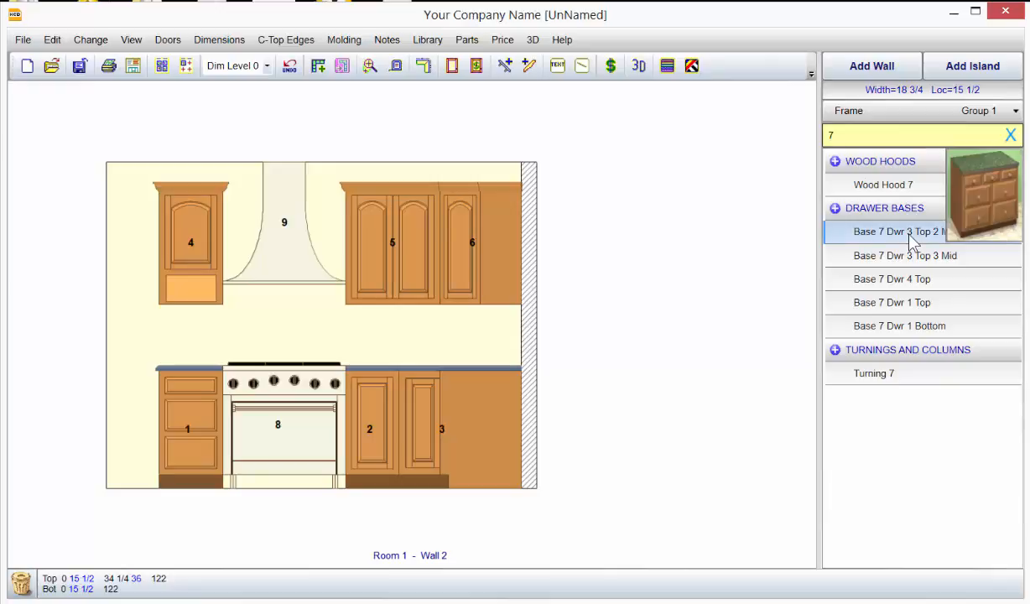
left_click(905, 255)
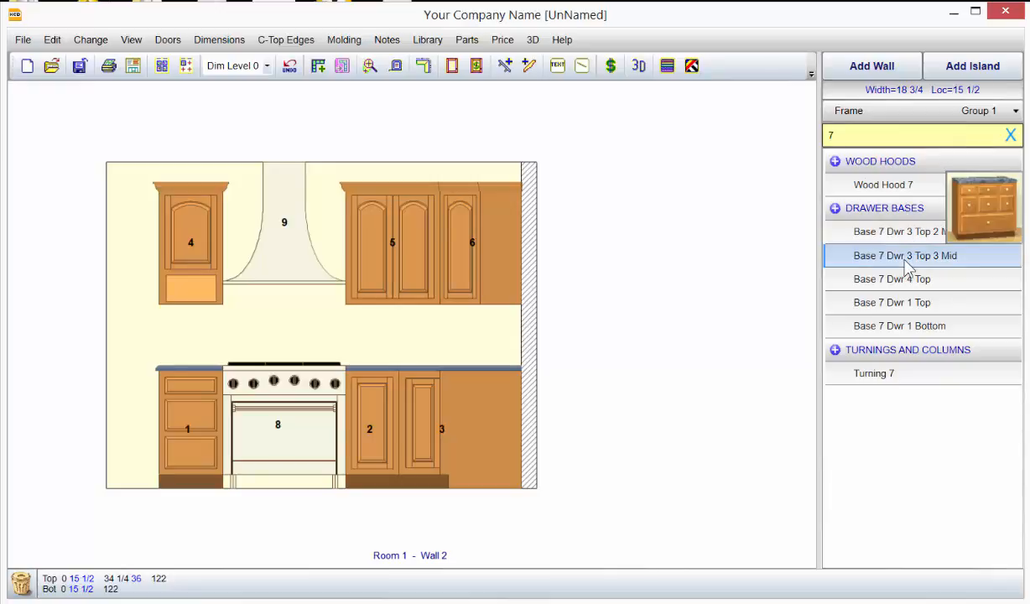
left_click(891, 302)
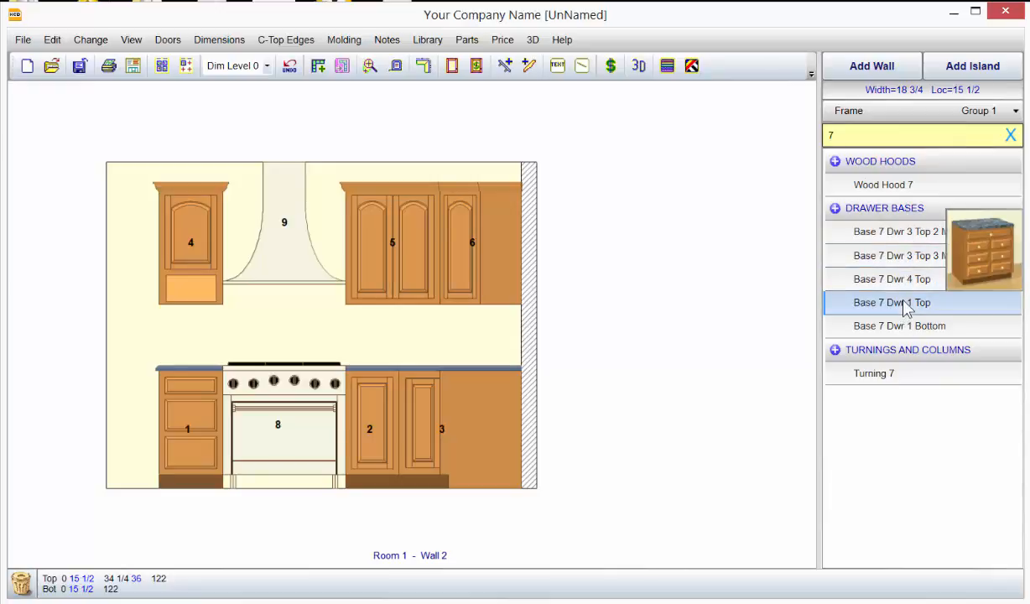
left_click(898, 325)
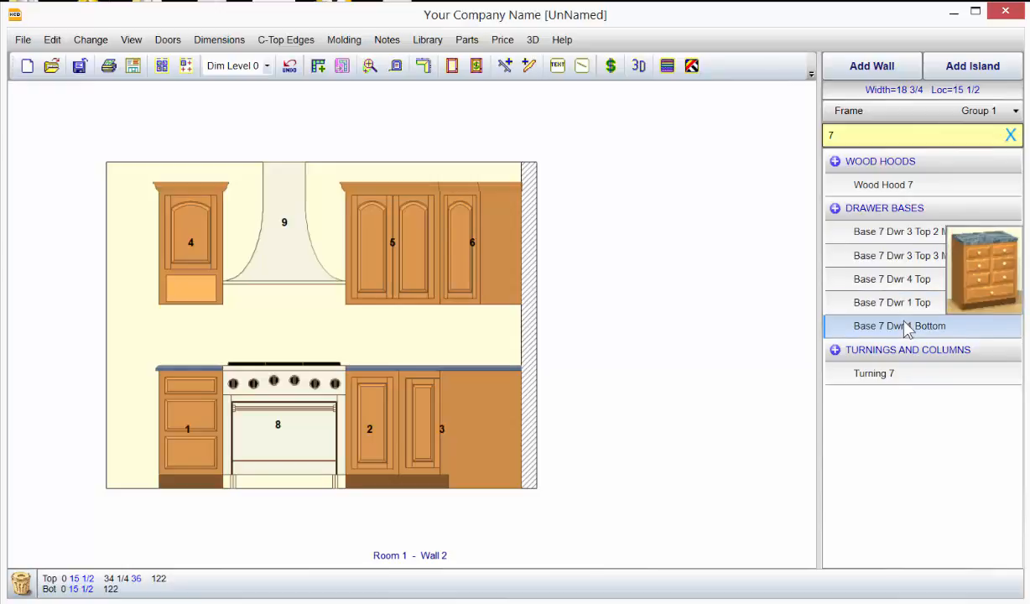